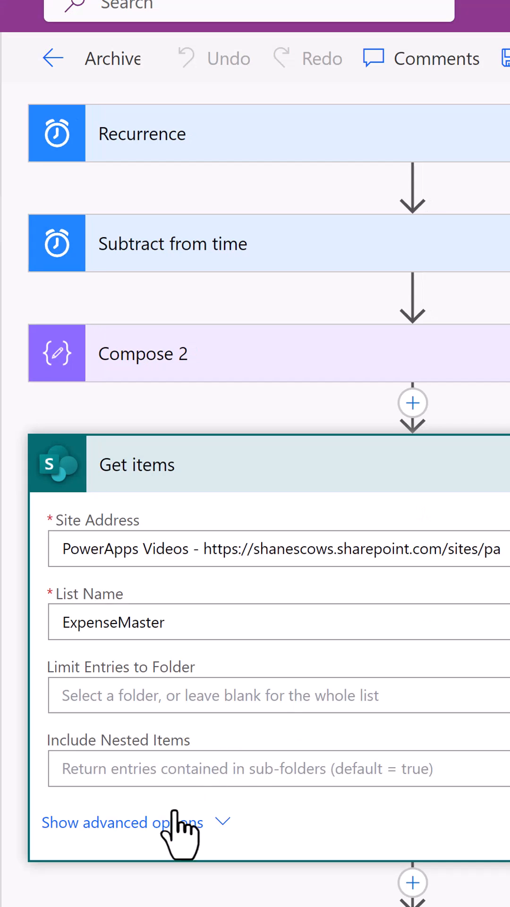
Show Get items advanced options and bring up its Settings from the action menu.
click(122, 822)
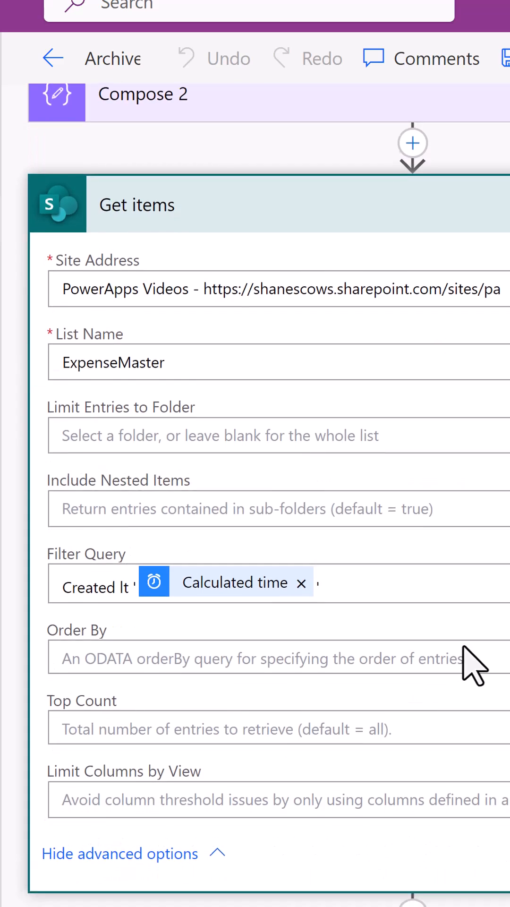
scroll(down, 3)
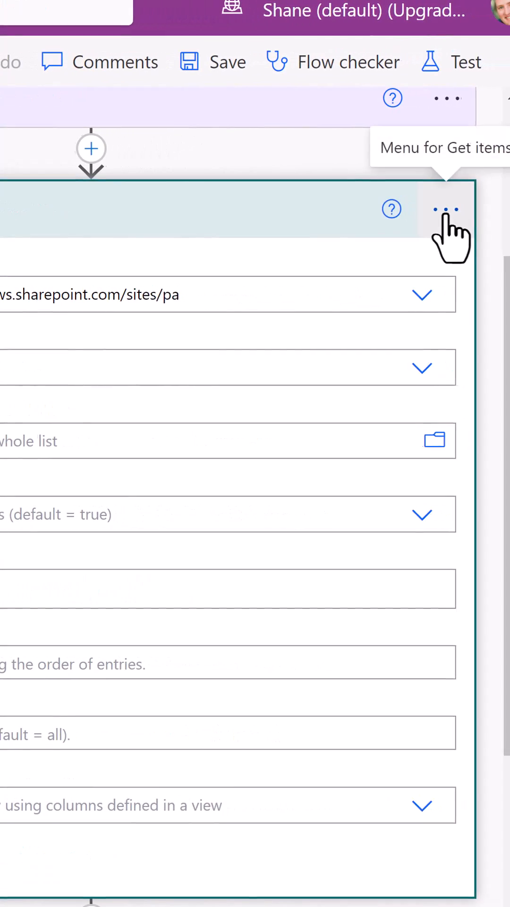
click(444, 209)
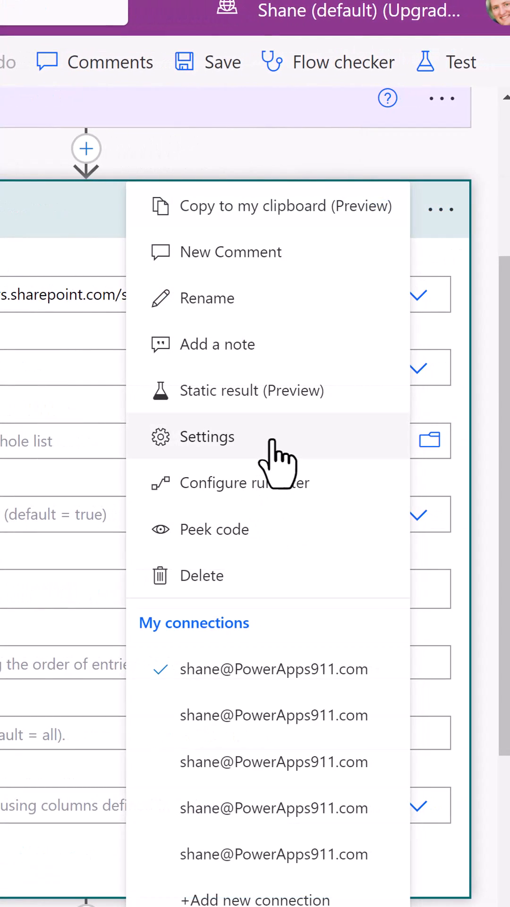
click(207, 436)
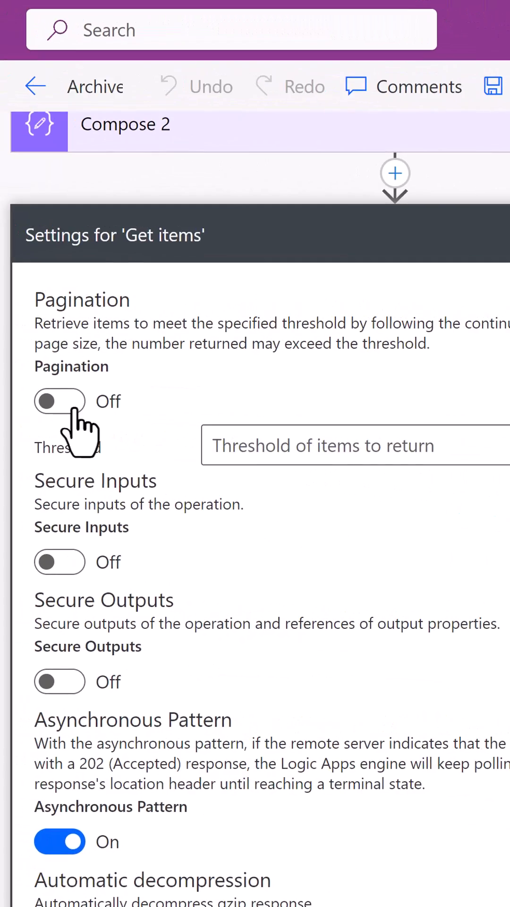
Switch Pagination on for Get items and enter a threshold of 50000.
click(60, 401)
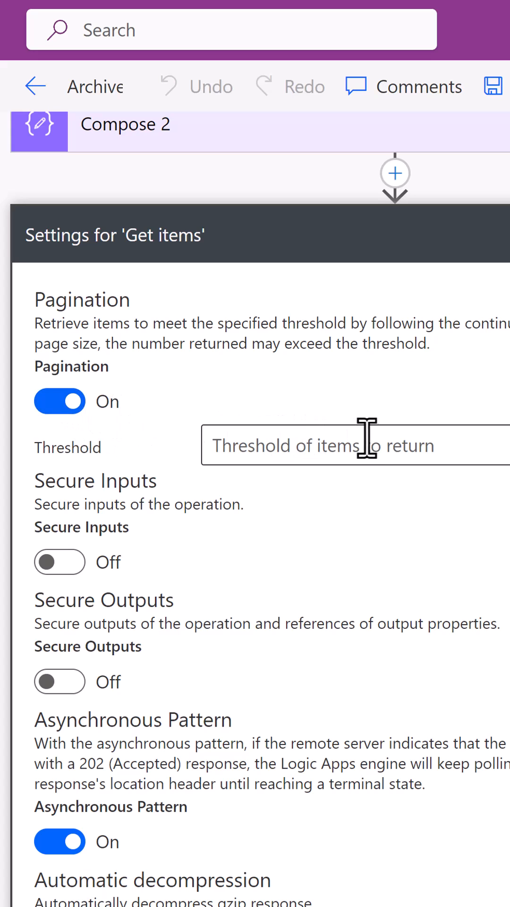
click(346, 444)
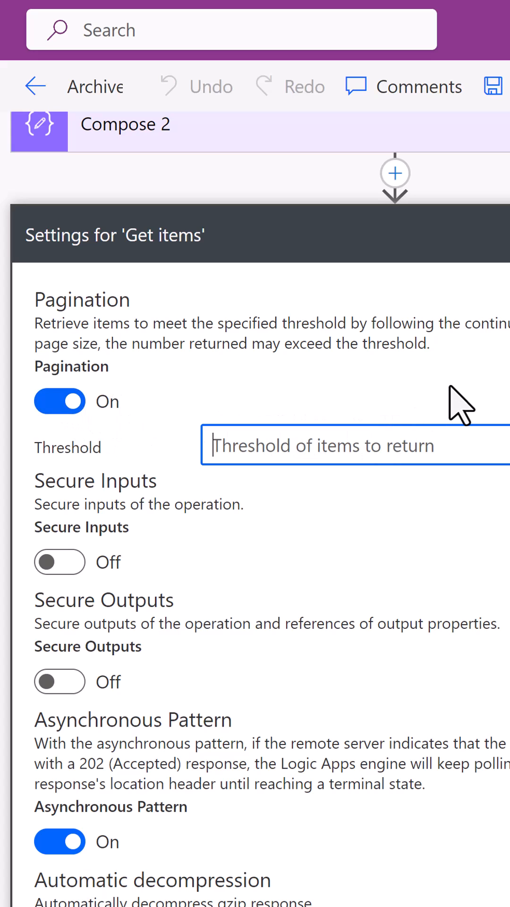
text(500000)
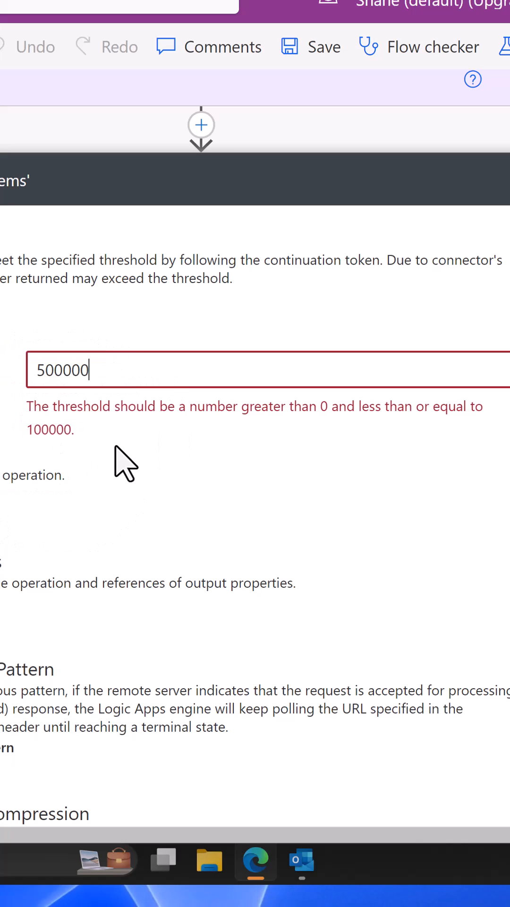
mouse_move(208, 463)
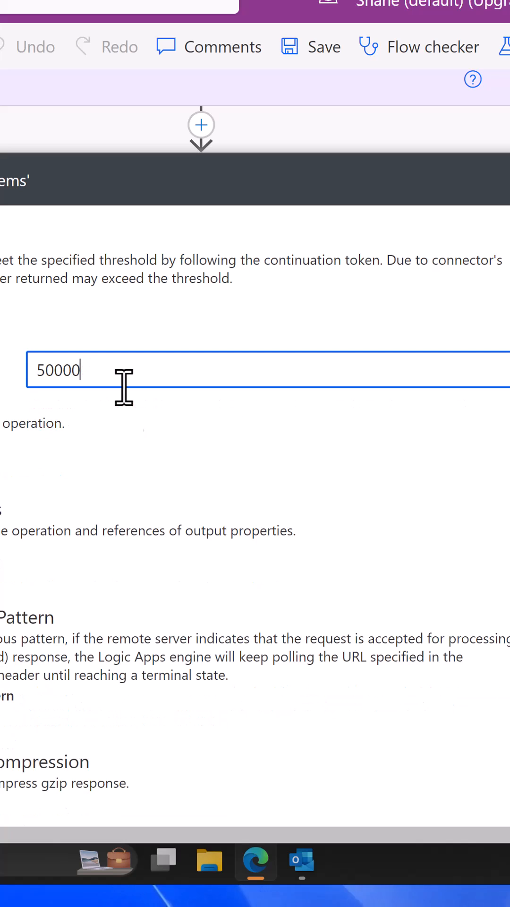
scroll(down, 3)
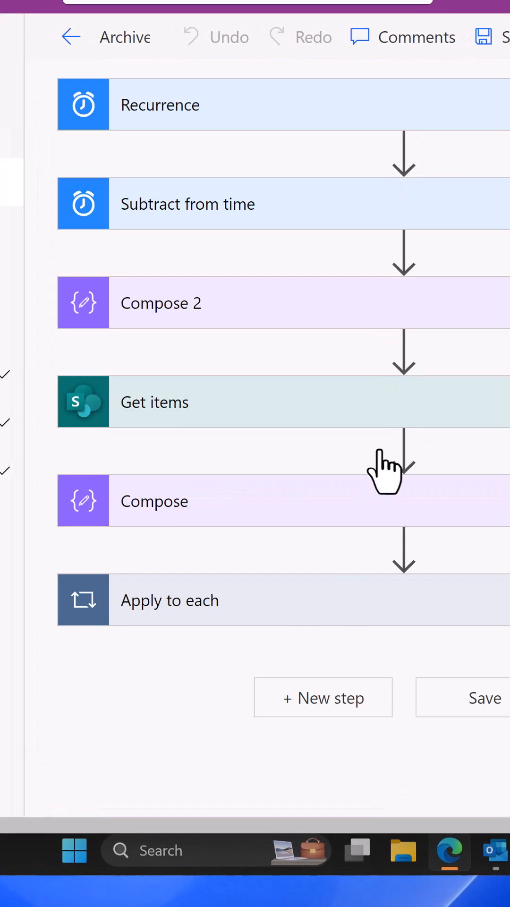
Scroll down the collapsed flow to reach the Apply to each step.
scroll(down, 3)
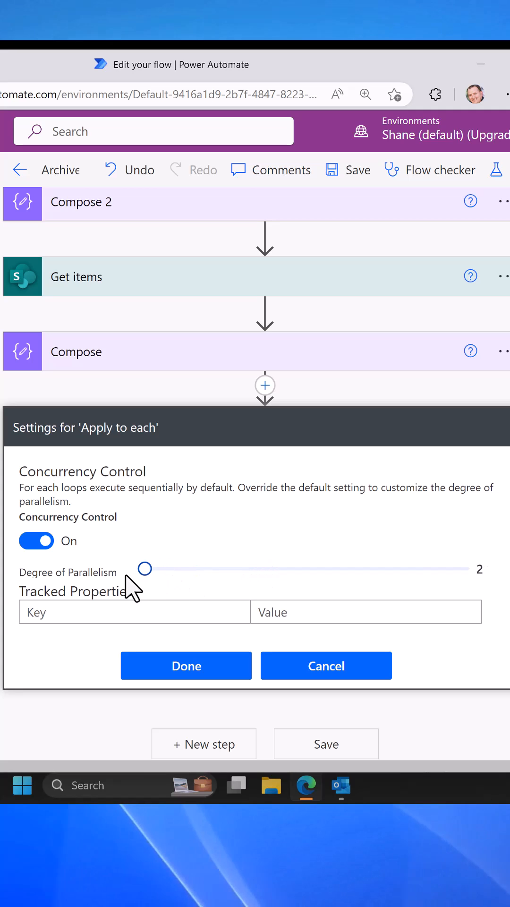
Raise Apply to each degree of parallelism to 50 and confirm with Done.
drag(144, 567, 468, 568)
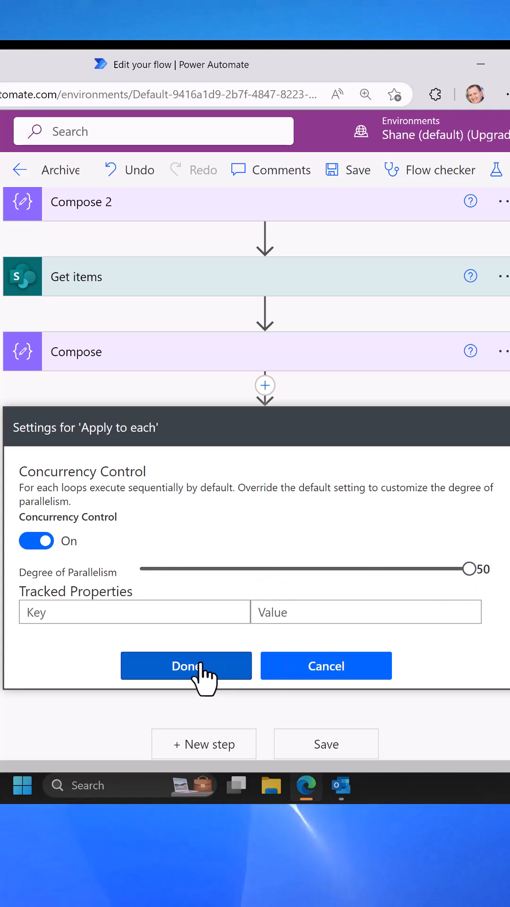
click(186, 666)
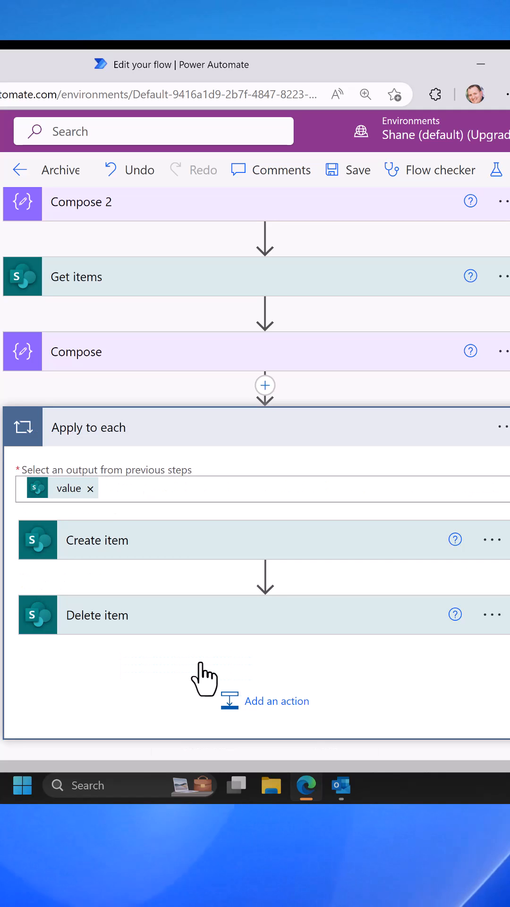